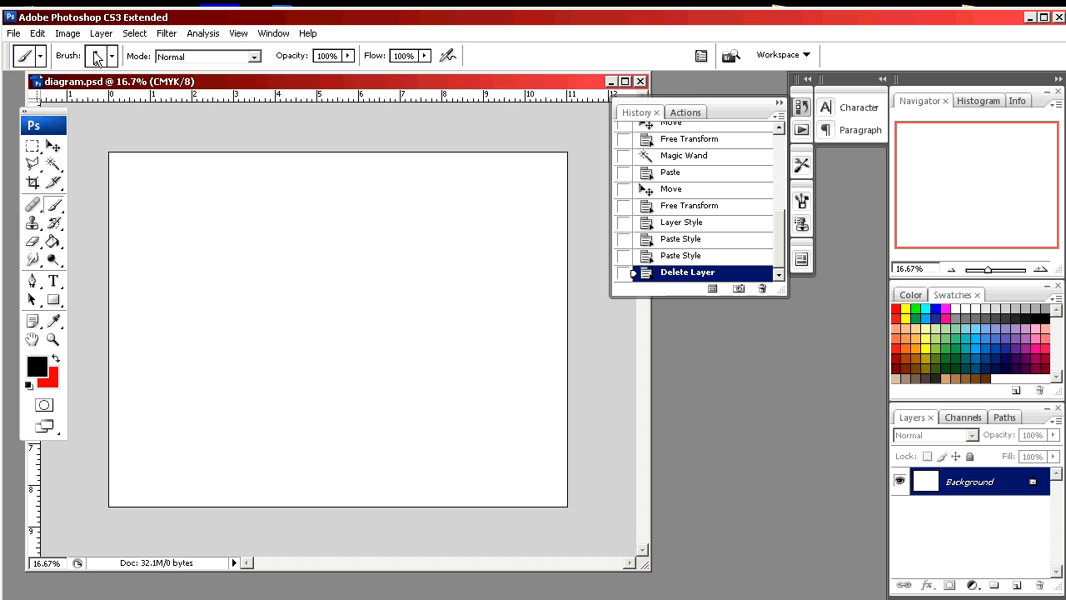
Replace the 6 px round tip with the 95 px sampled brush preset from the brush picker.
click(112, 55)
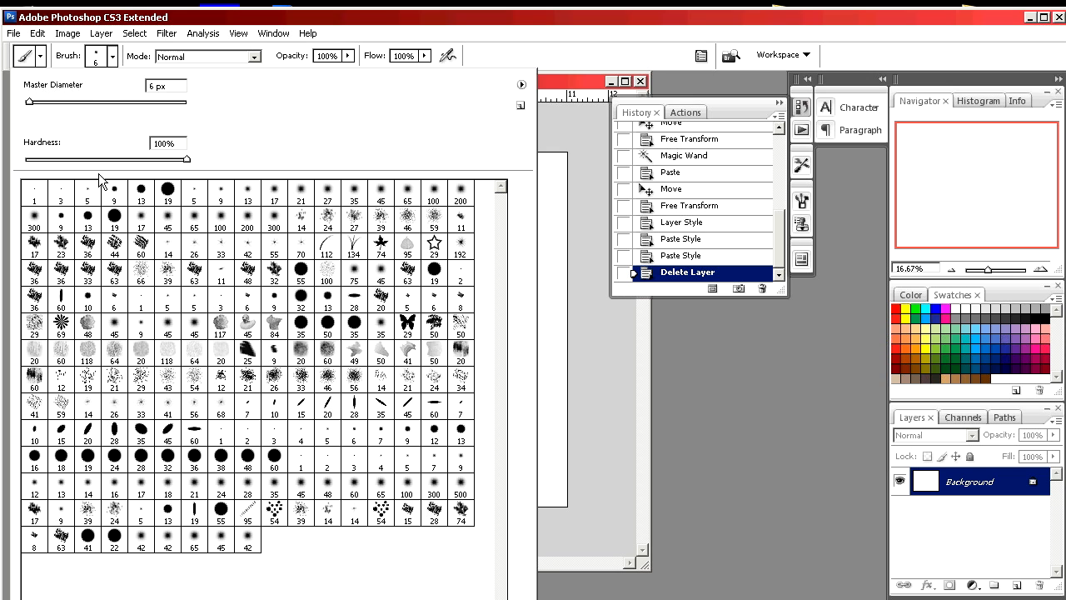
mouse_move(27, 280)
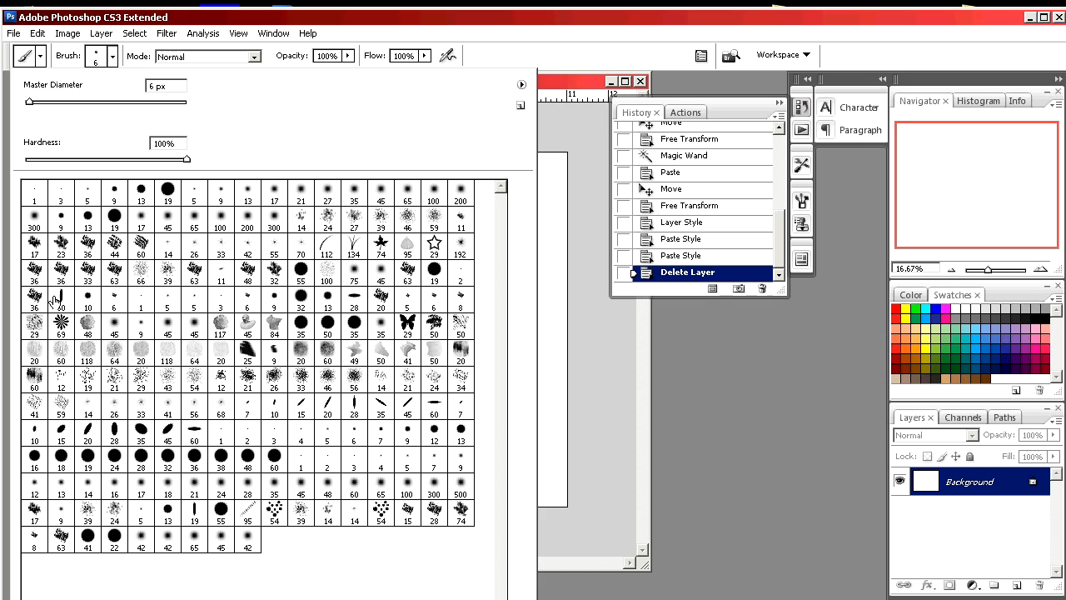
click(167, 193)
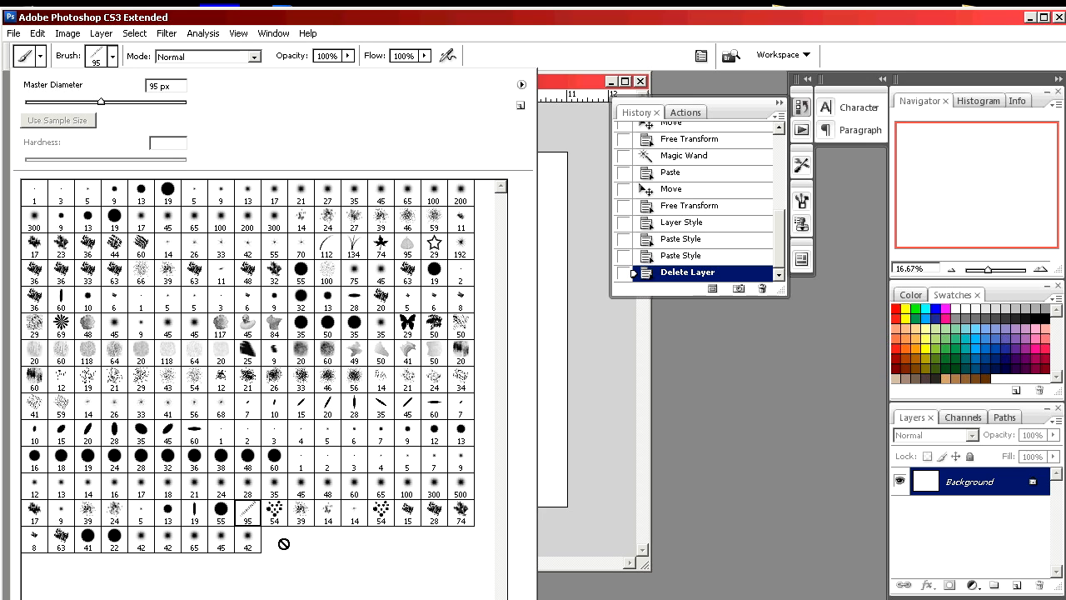
mouse_move(148, 206)
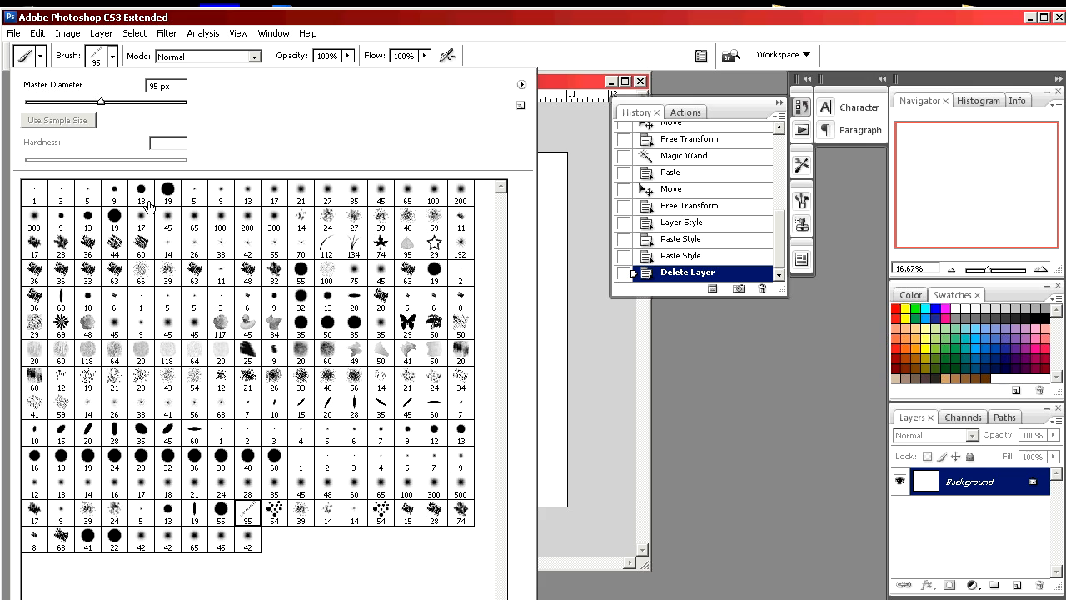